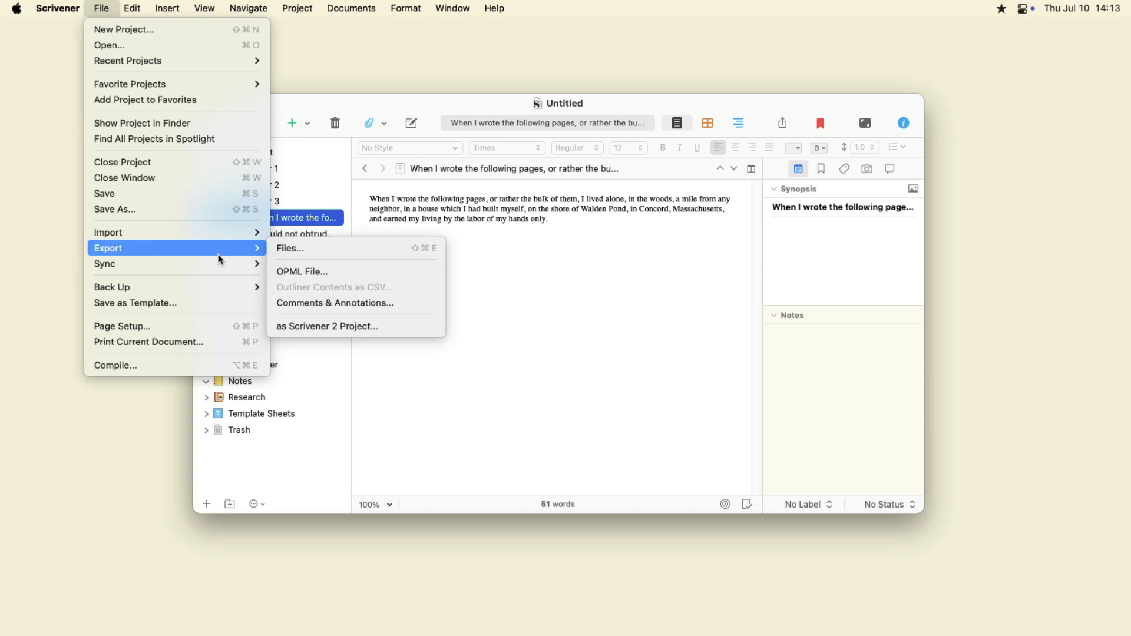
Export the selected document to the Desktop as a Microsoft Word .docx file
left_click(291, 248)
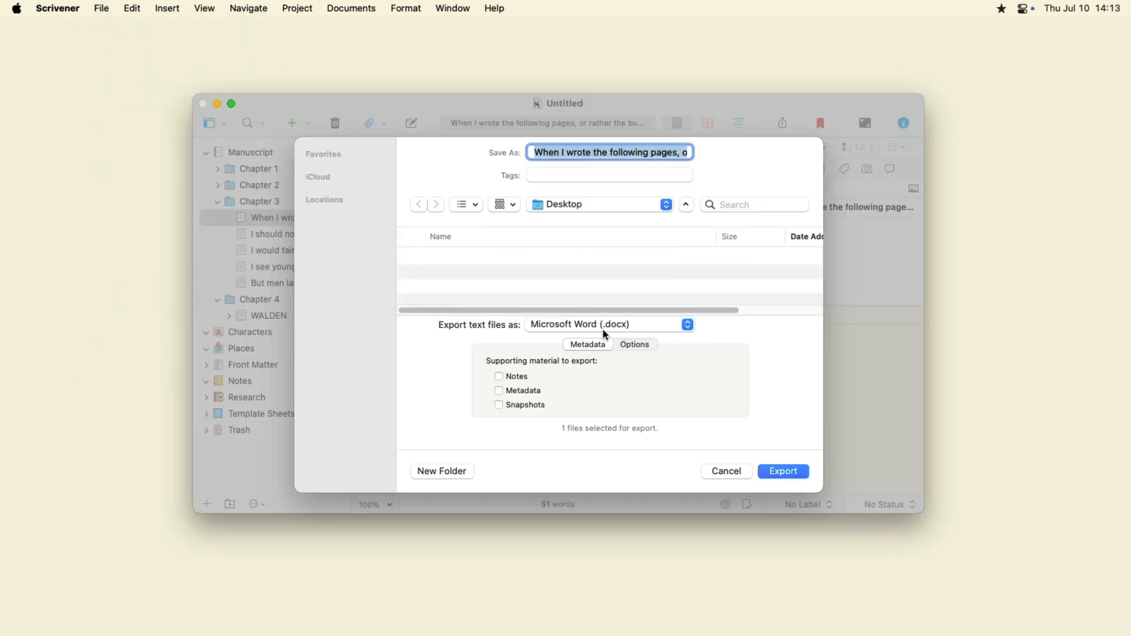
left_click(783, 471)
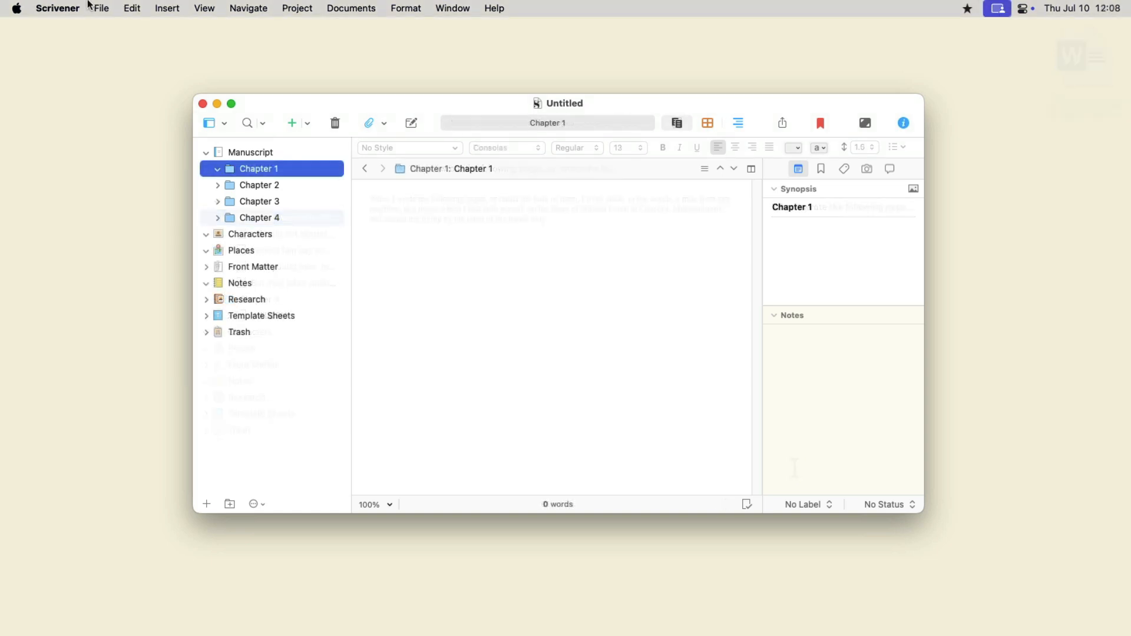
Import Word File.docx from My Files into the project, then return to the import window
left_click(100, 8)
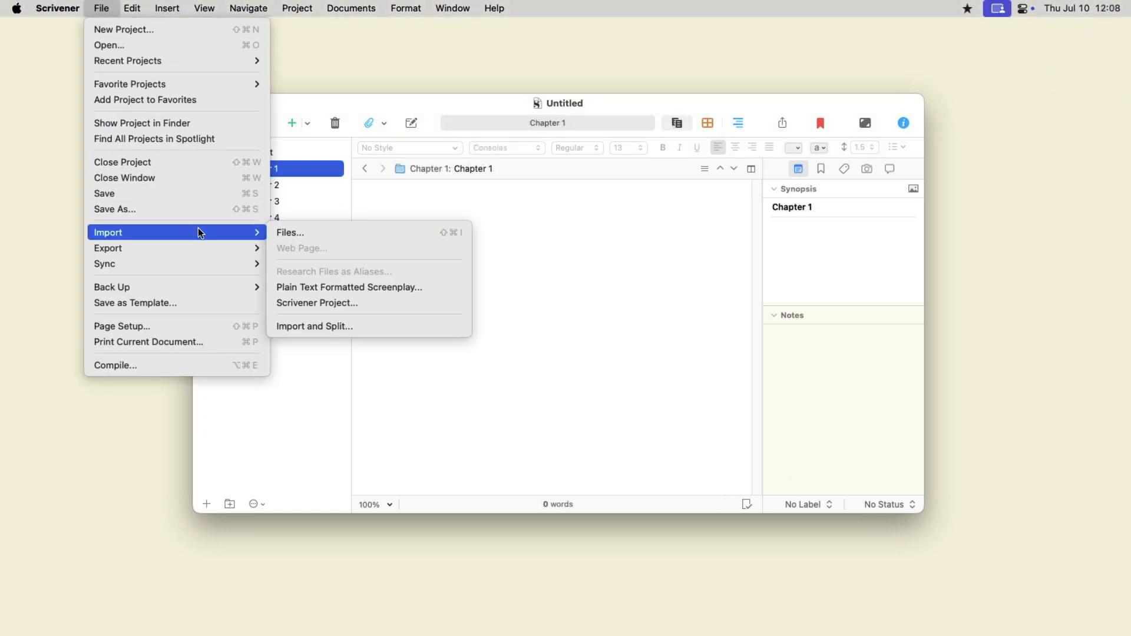
left_click(290, 232)
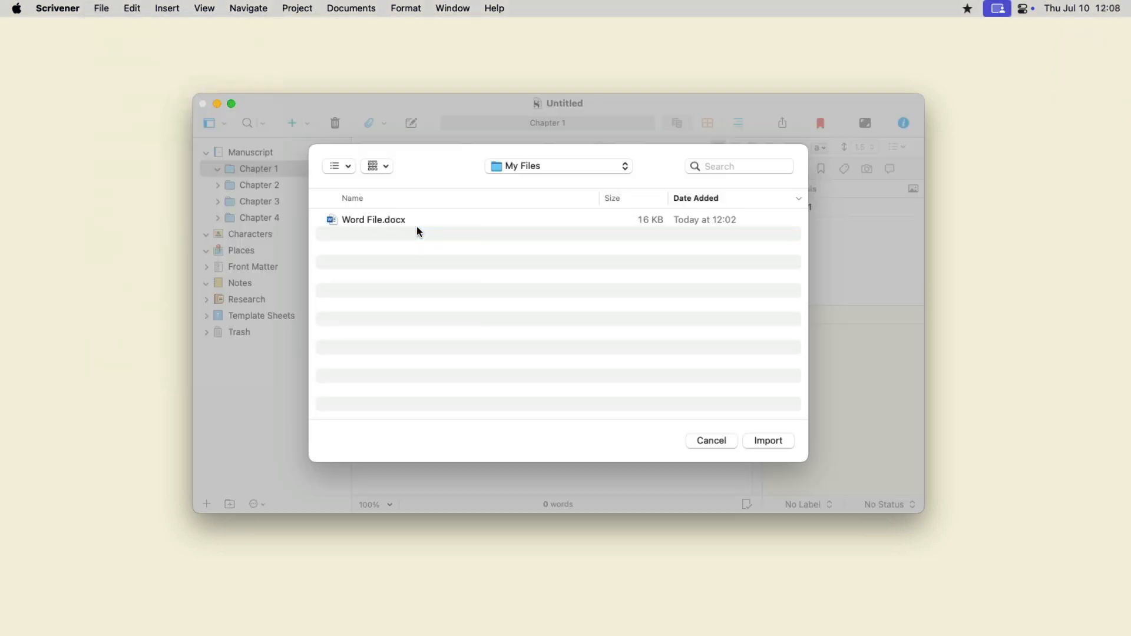
left_click(373, 219)
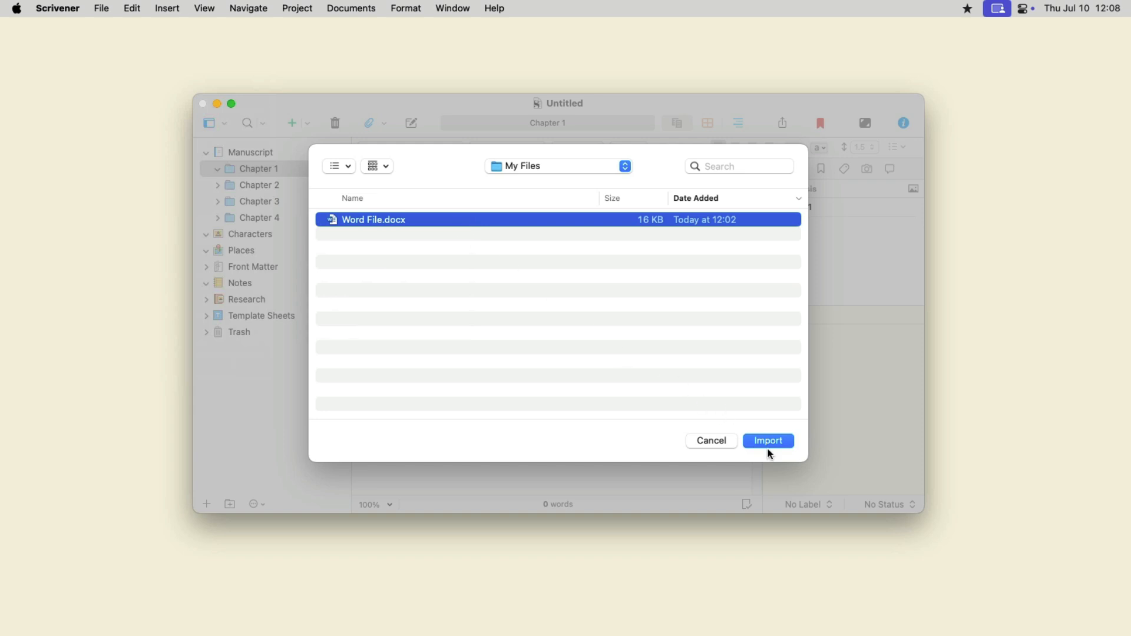
left_click(768, 440)
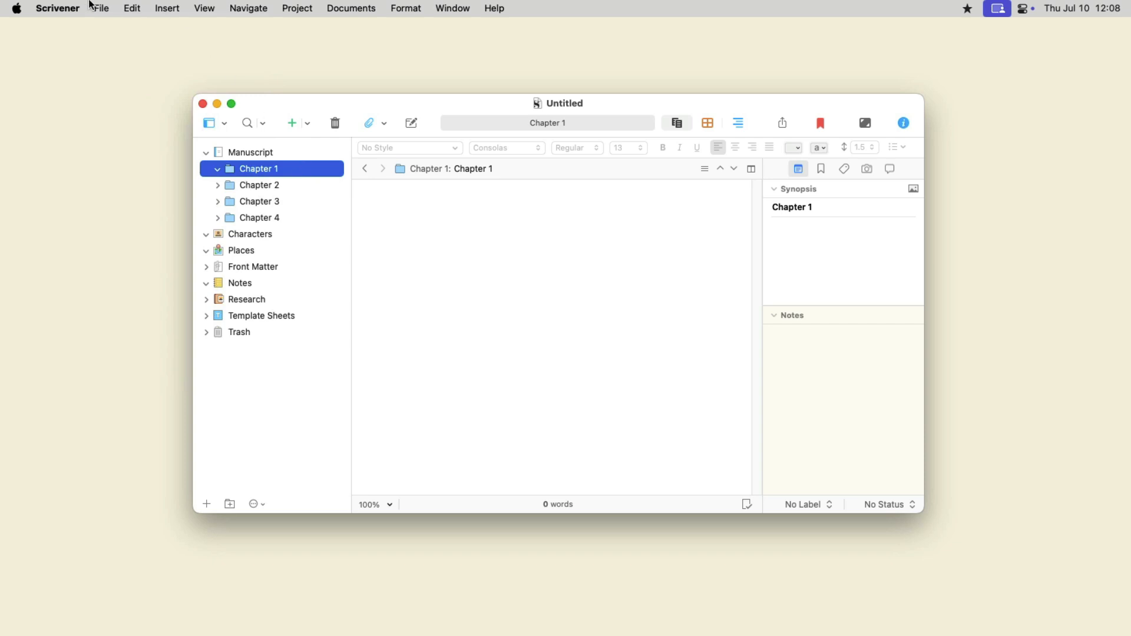
left_click(101, 8)
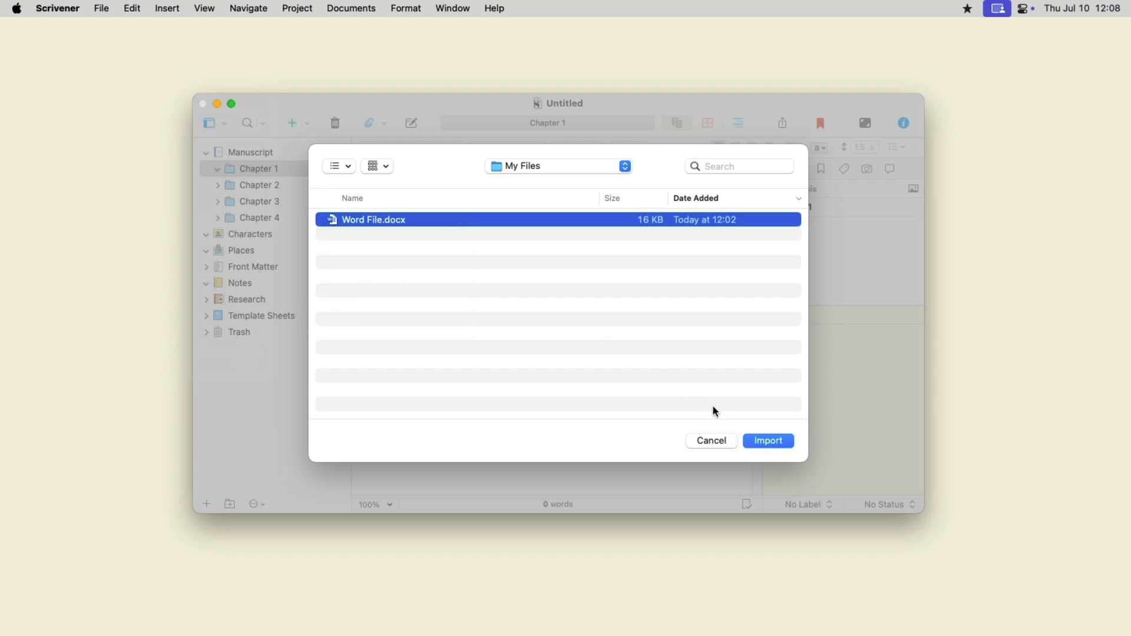
Import Word File into Chapter 1, then review ECONOMY, READING, SOUNDS and select Chapter 4
left_click(767, 441)
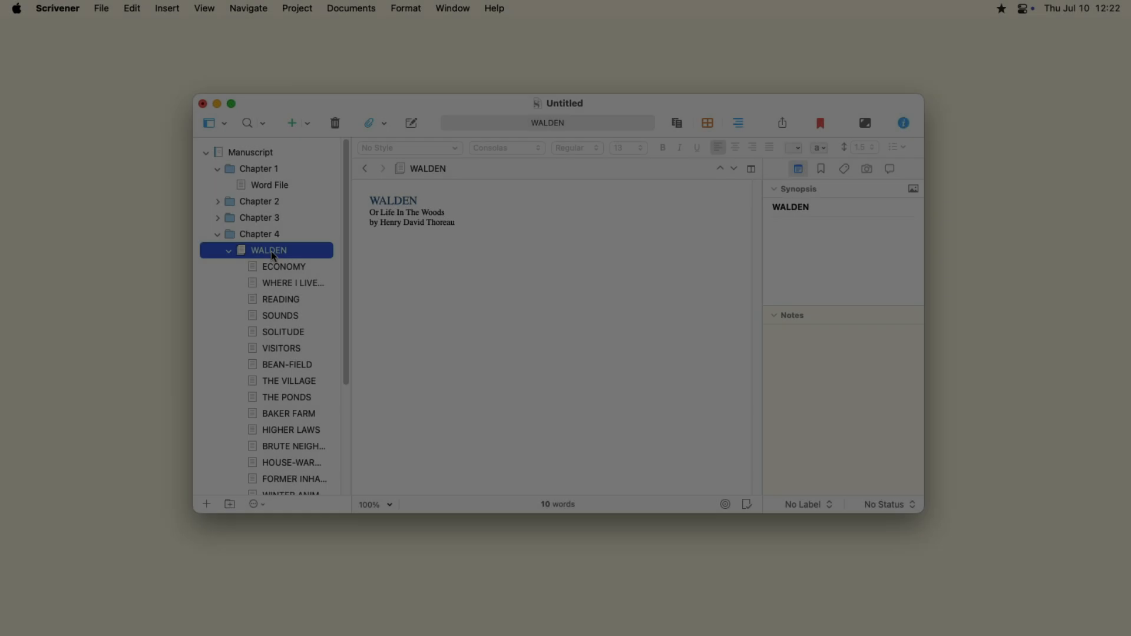
left_click(283, 266)
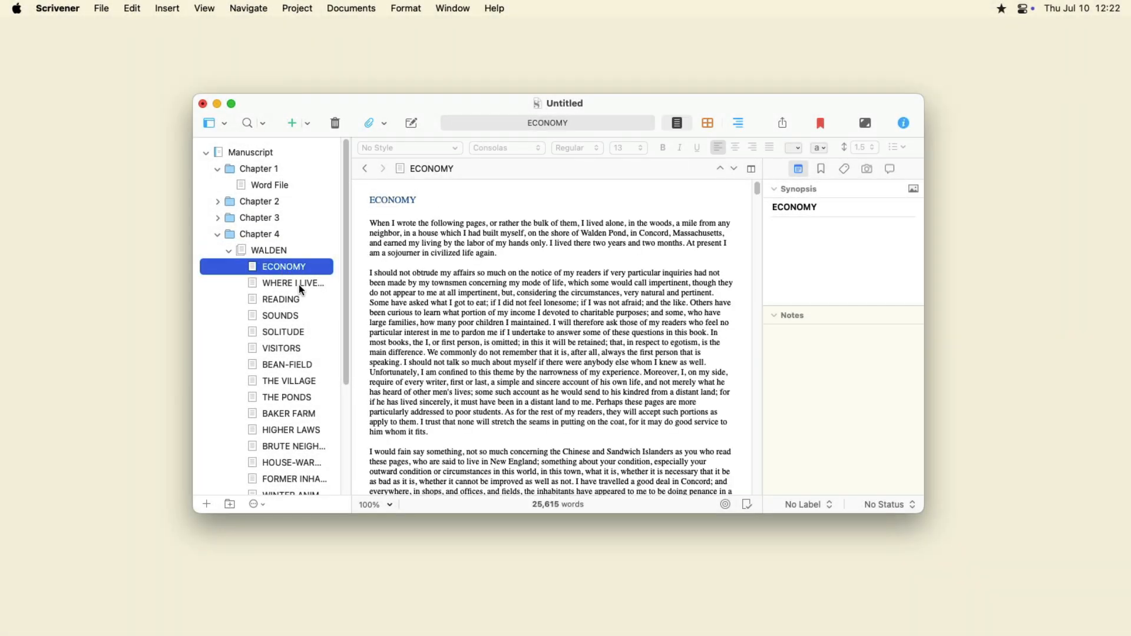
left_click(280, 298)
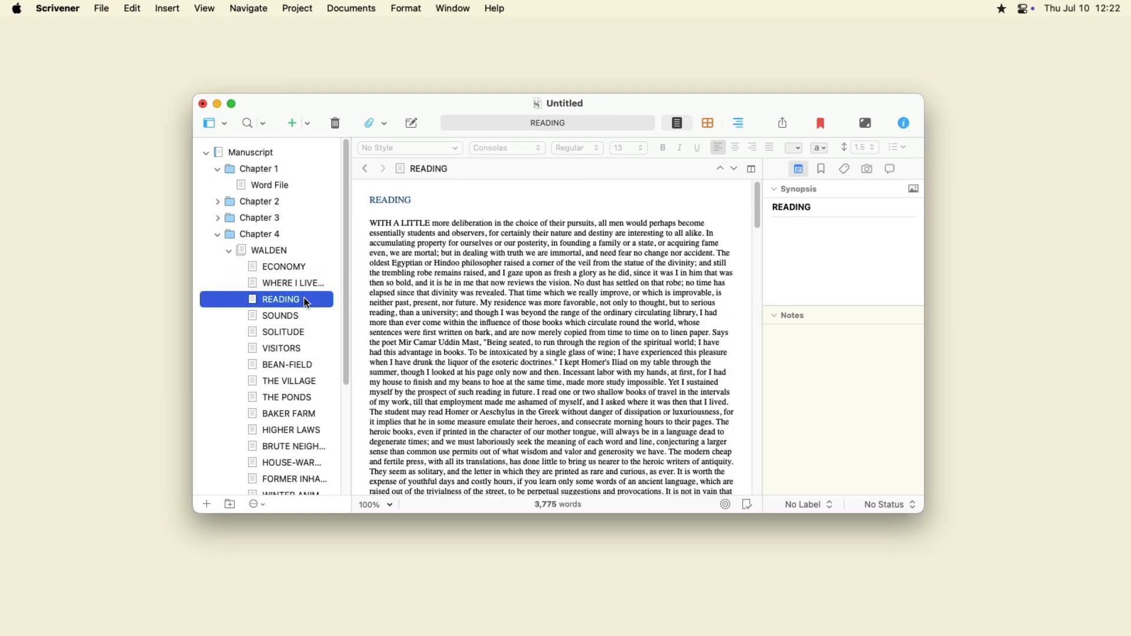
left_click(280, 315)
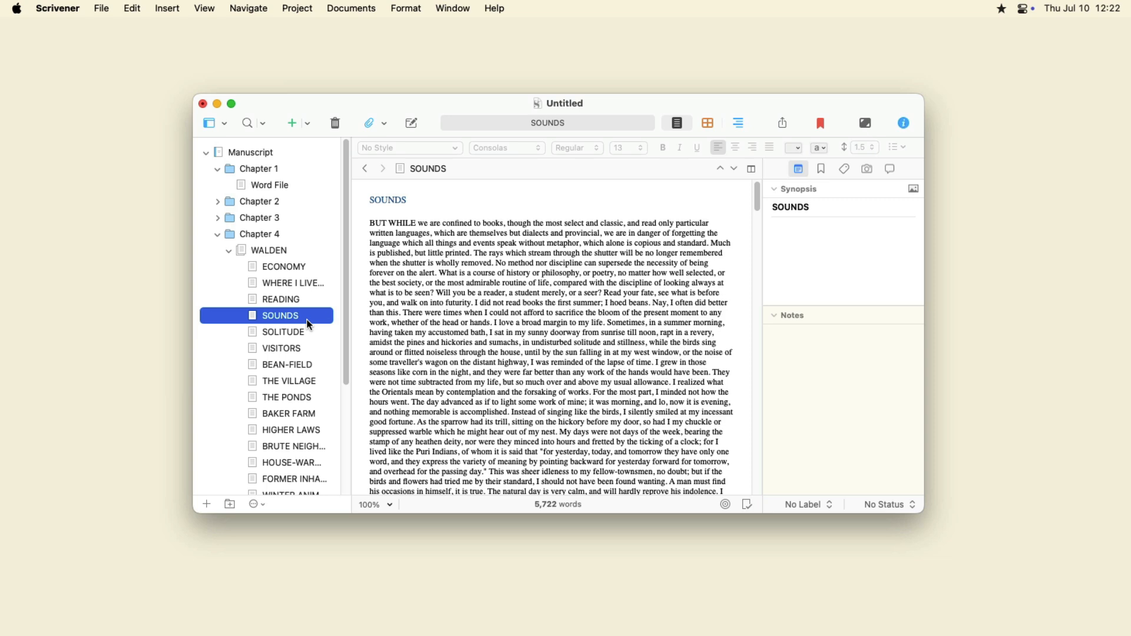
left_click(258, 234)
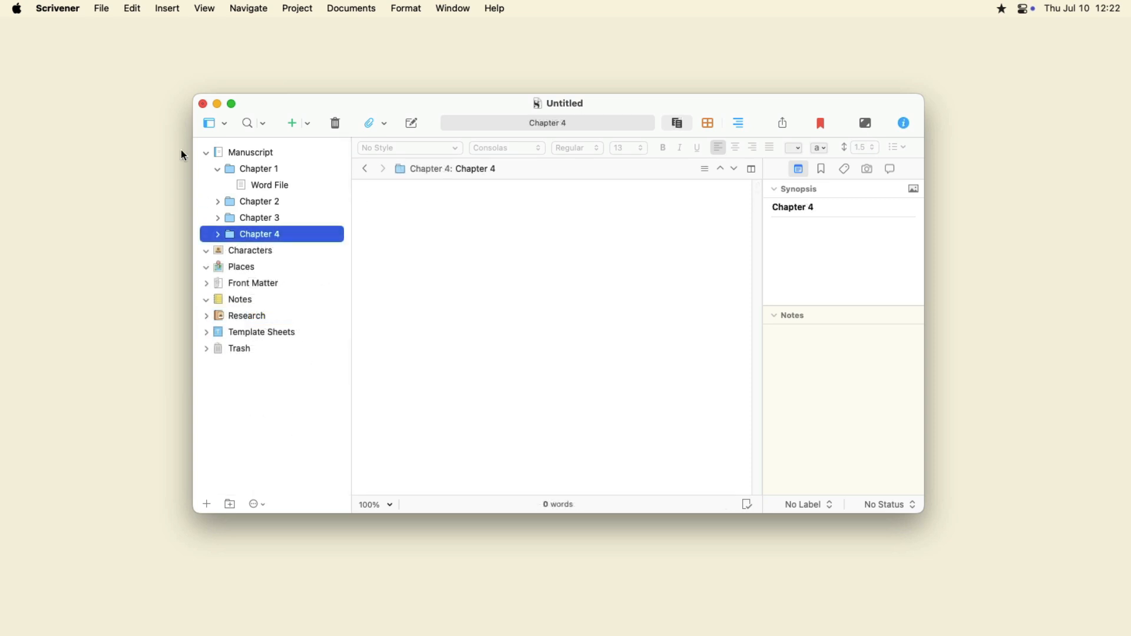
Import and split Walden.docx into Chapter 4 using the document's outline structure
left_click(101, 7)
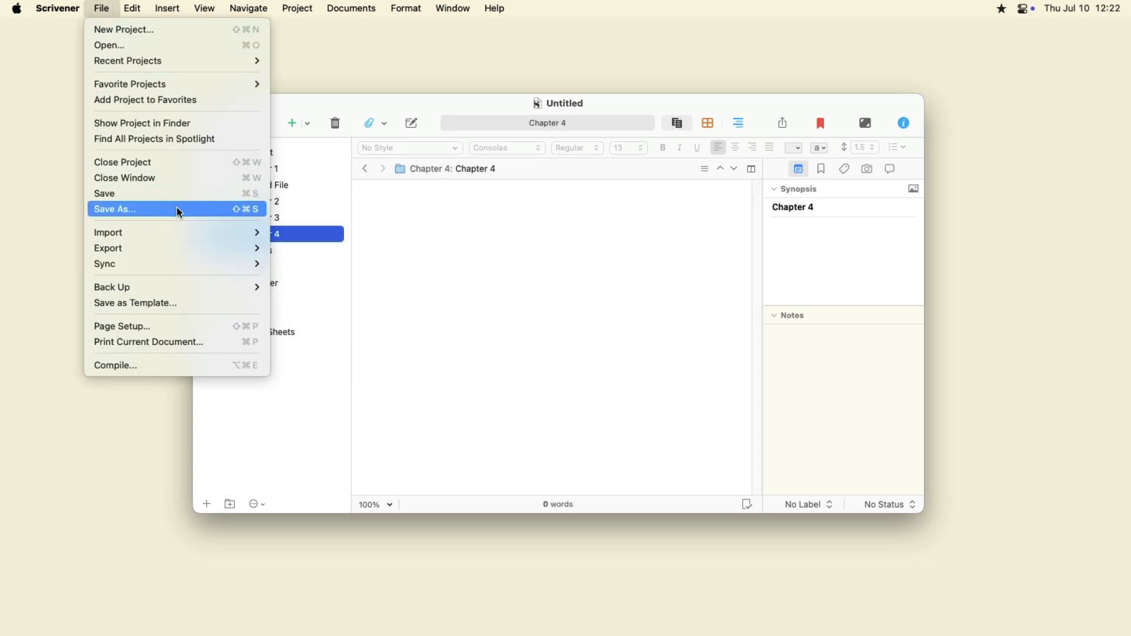
mouse_move(108, 232)
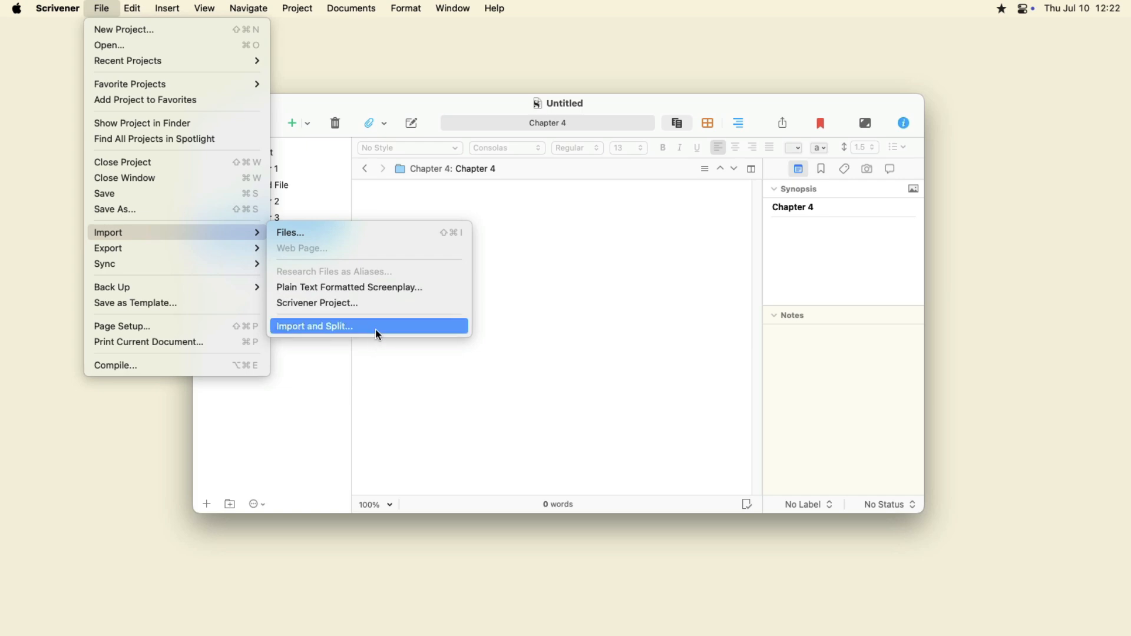
left_click(314, 326)
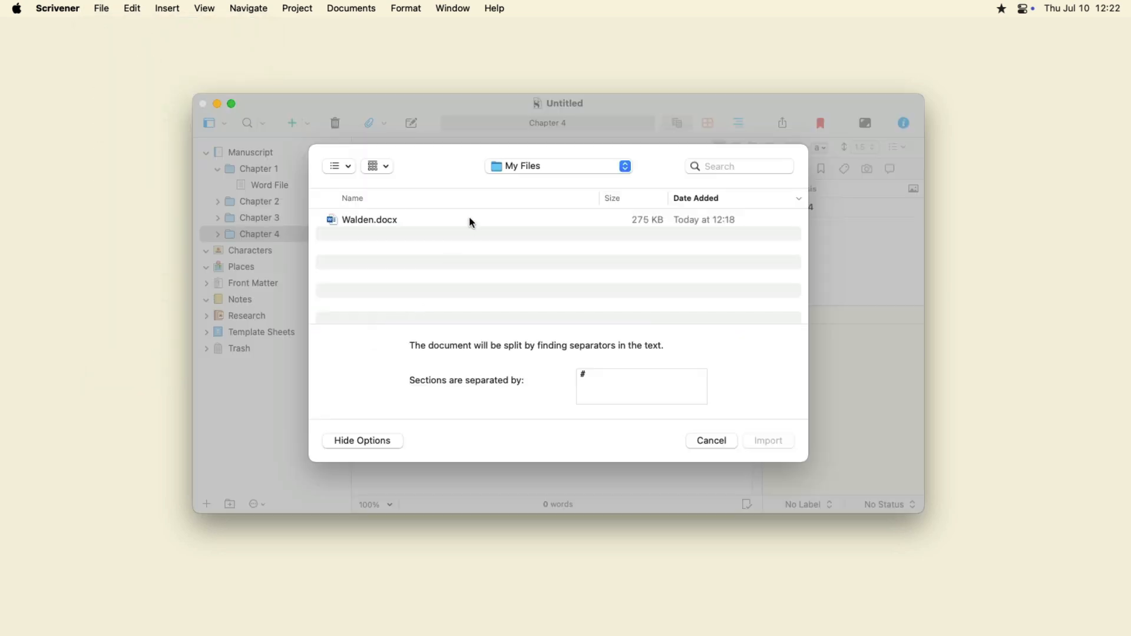
left_click(369, 219)
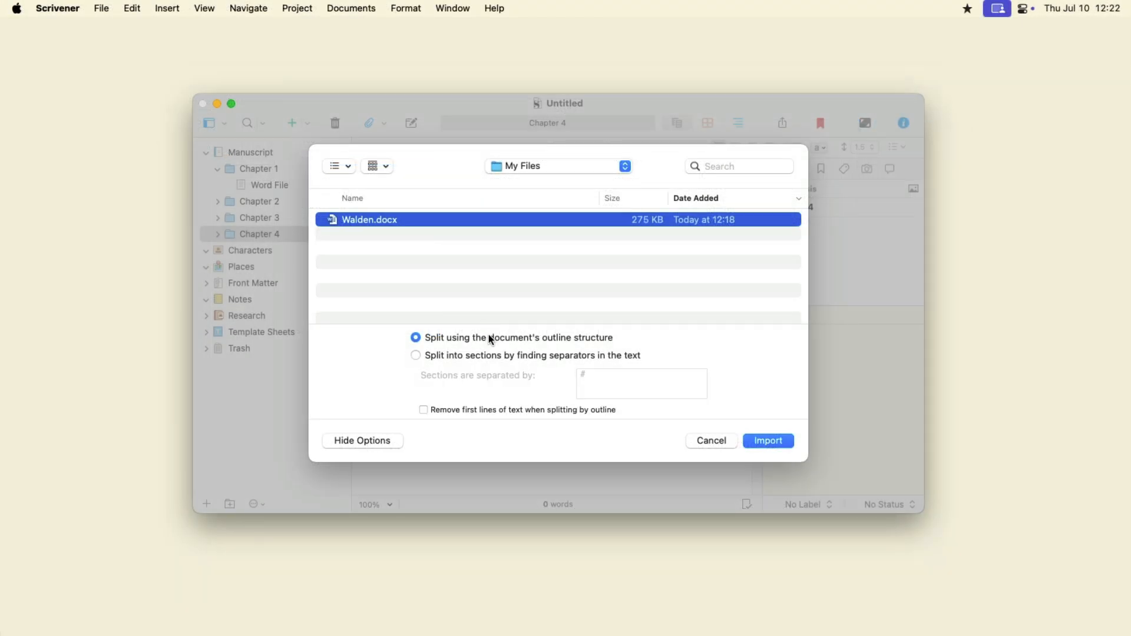
left_click(768, 441)
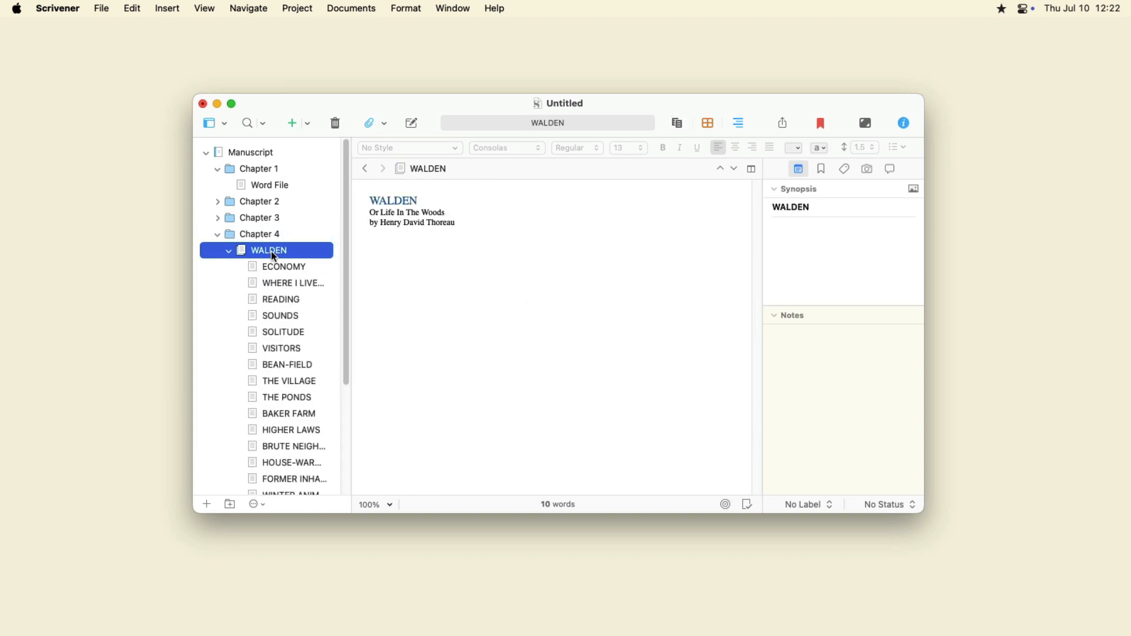
left_click(283, 266)
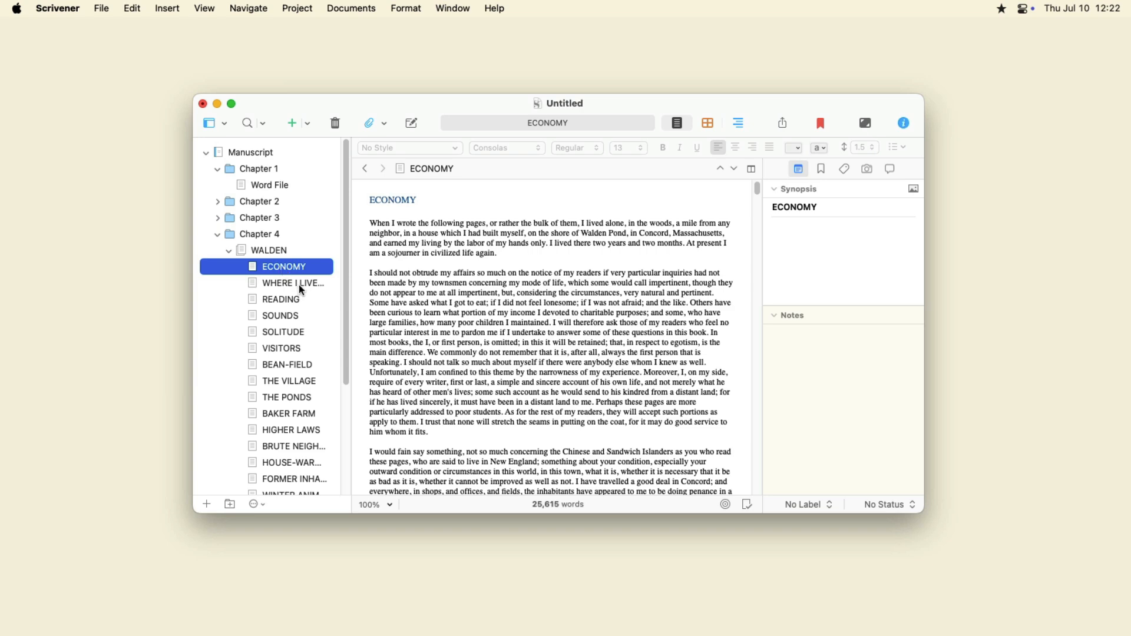
left_click(280, 299)
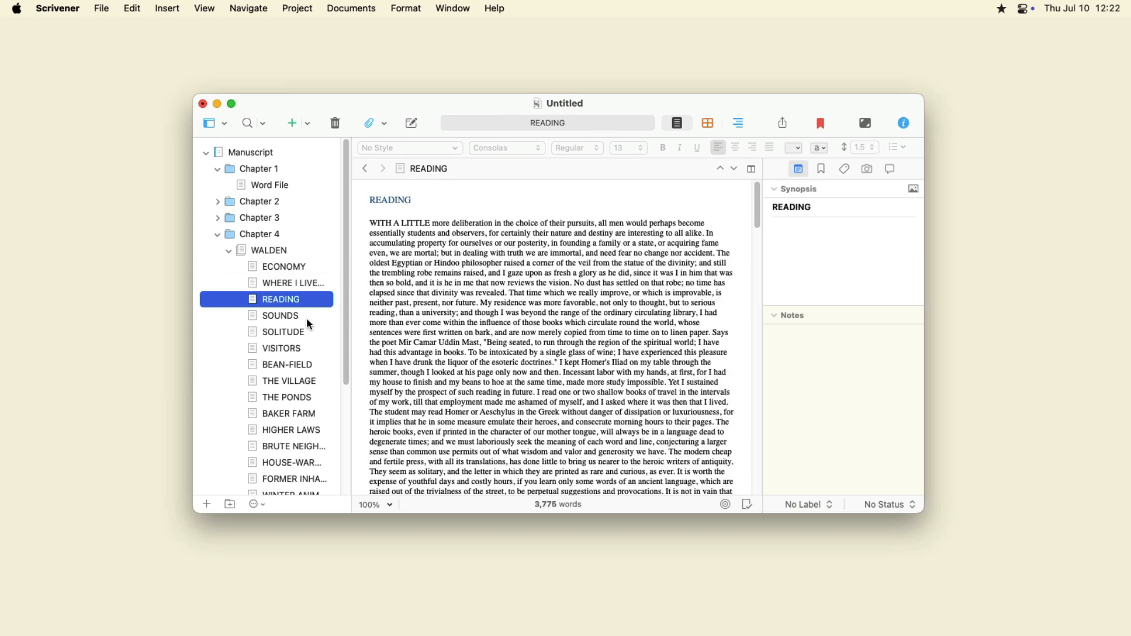
left_click(280, 315)
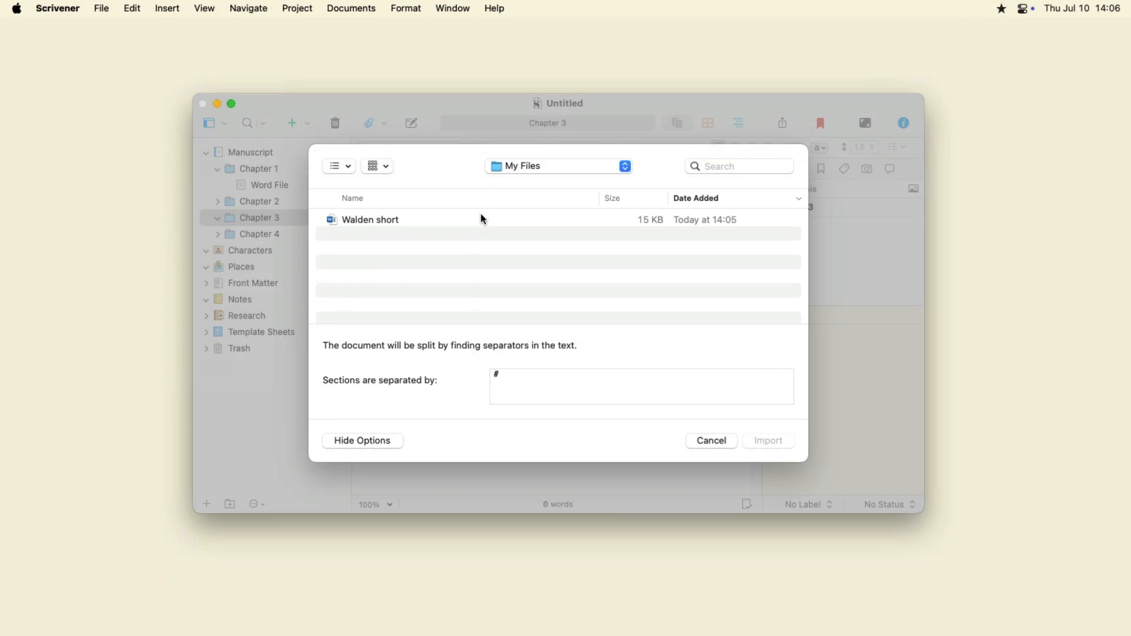
Import Walden short into Chapter 3 split at # separators, then review the resulting sections
left_click(370, 219)
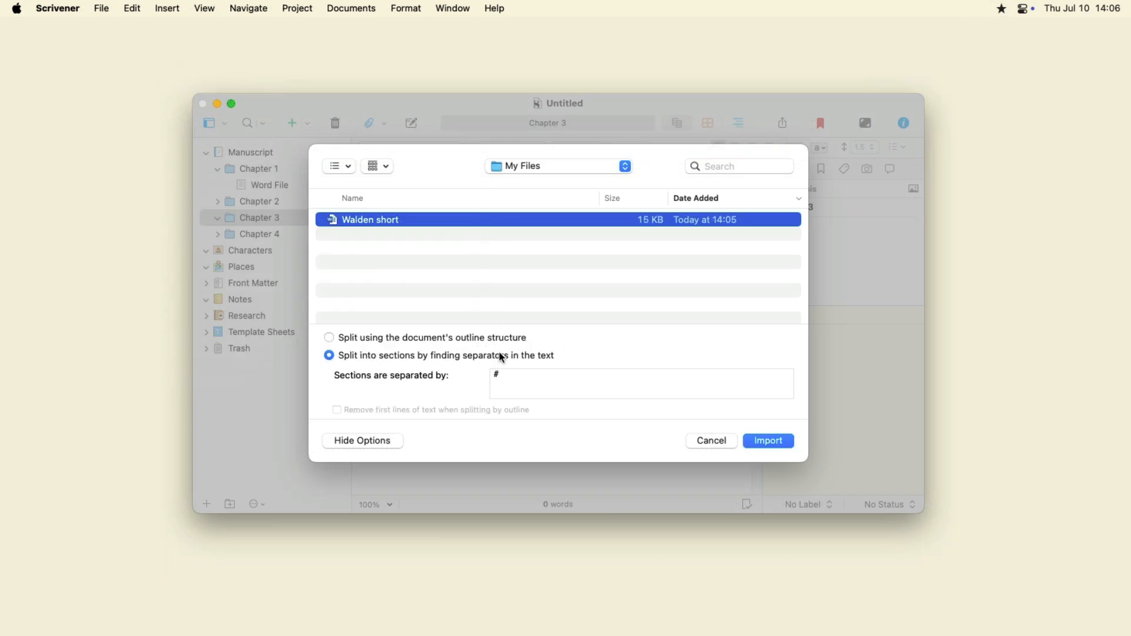
mouse_move(758, 451)
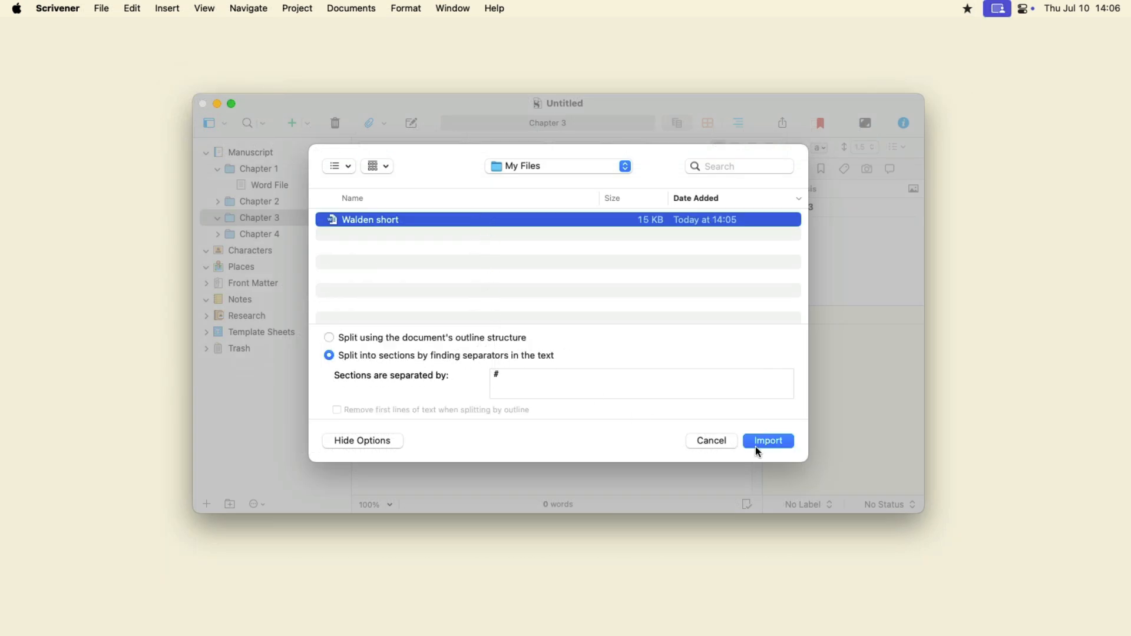
left_click(767, 441)
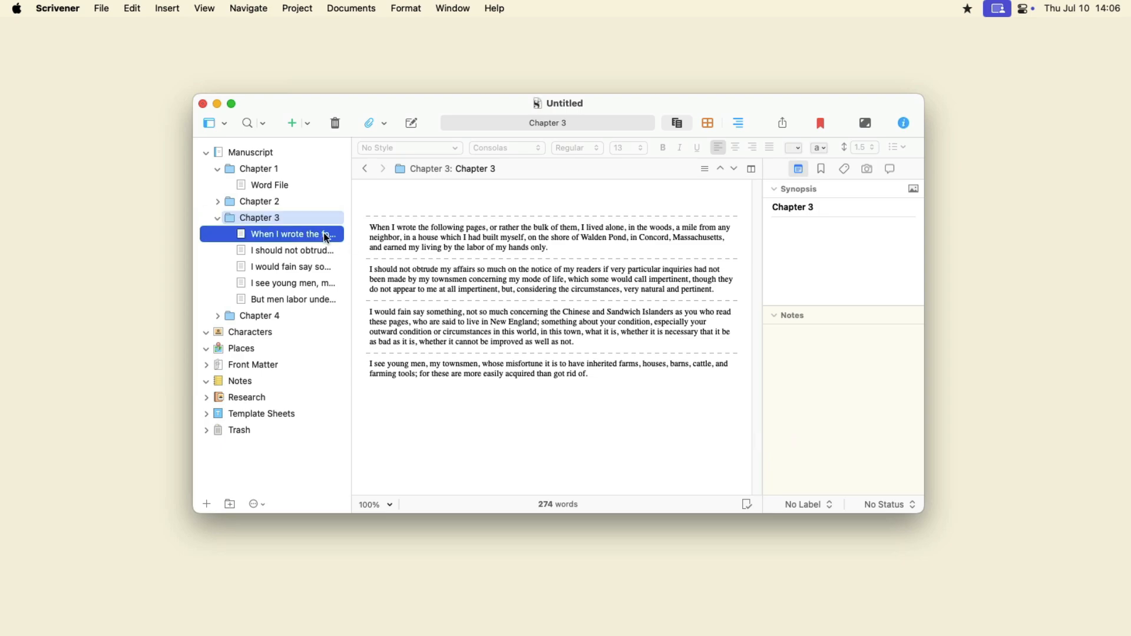
left_click(293, 299)
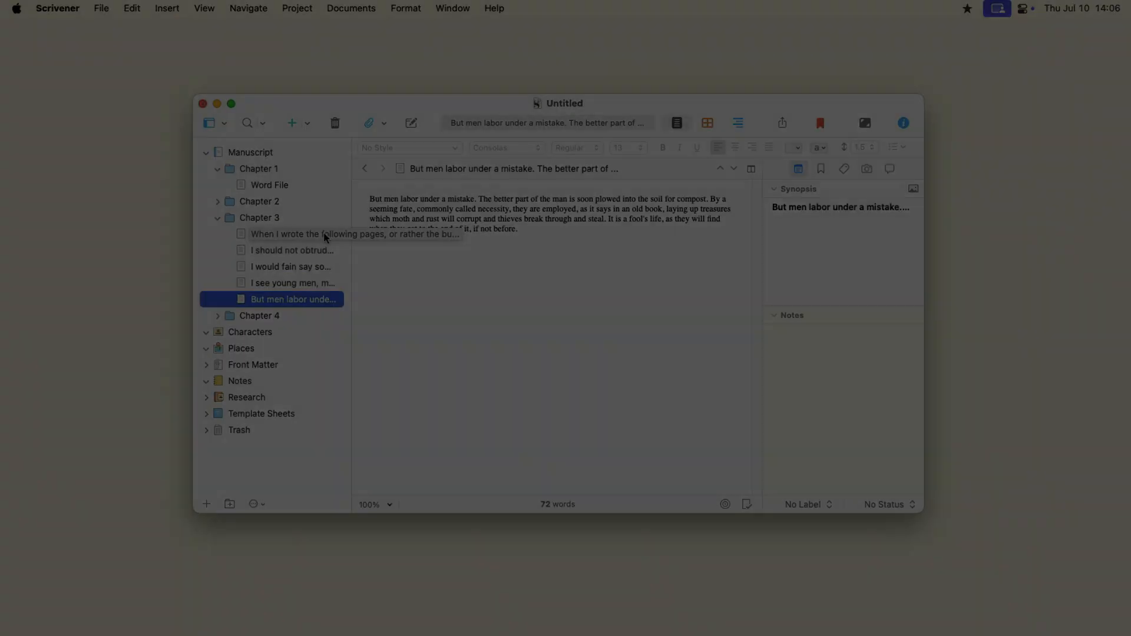
left_click(292, 217)
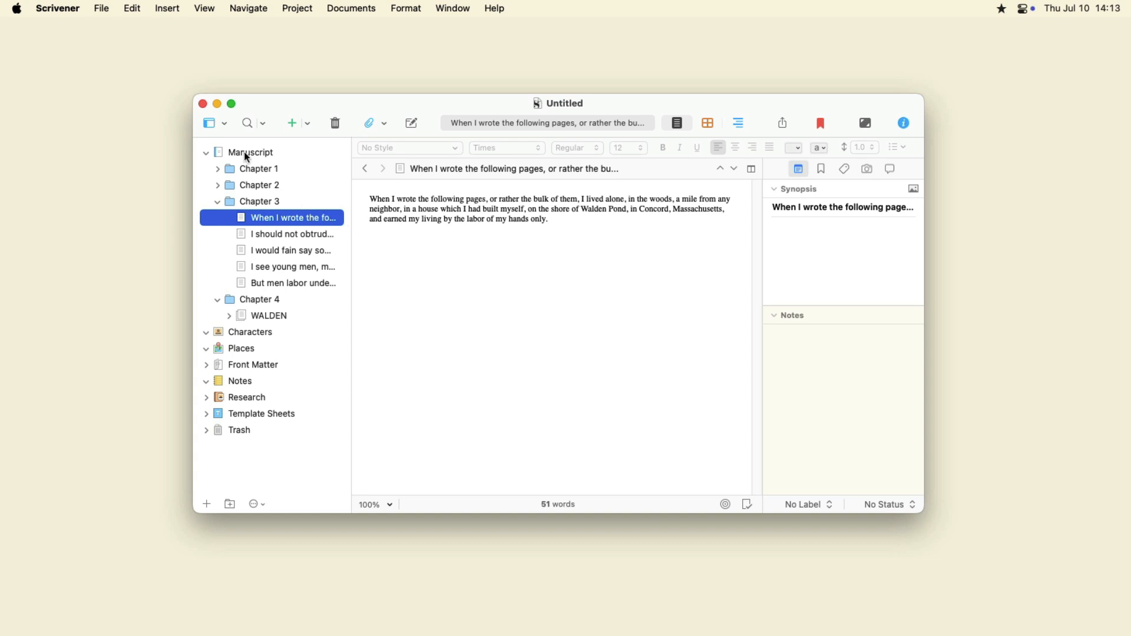
Export the first Chapter 3 section to the Desktop as a Word .docx file
left_click(101, 8)
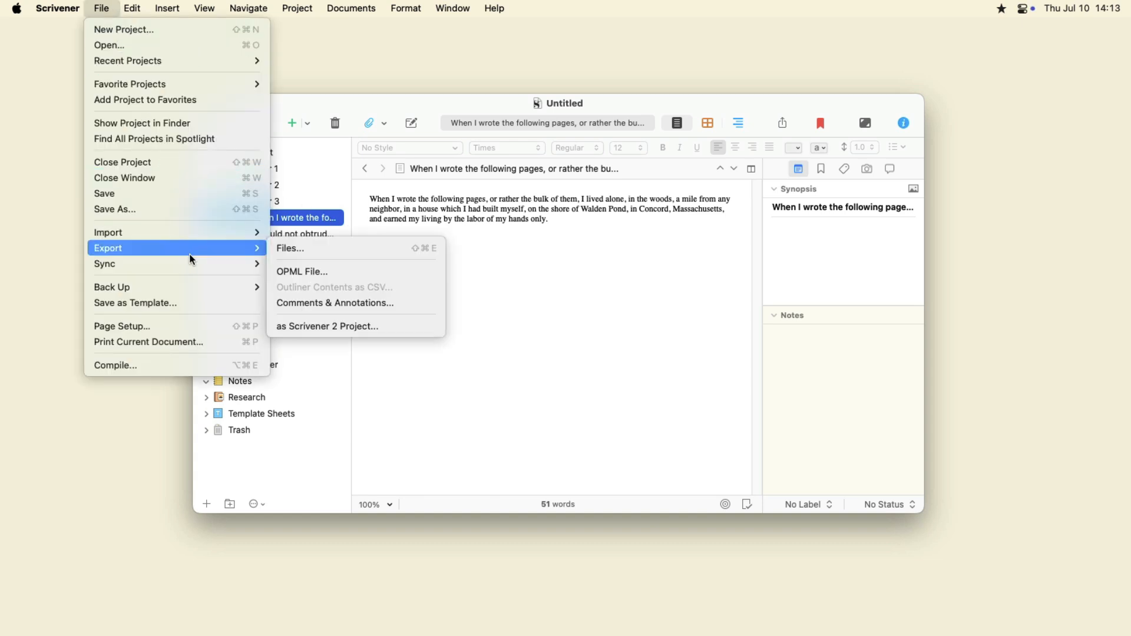
left_click(290, 249)
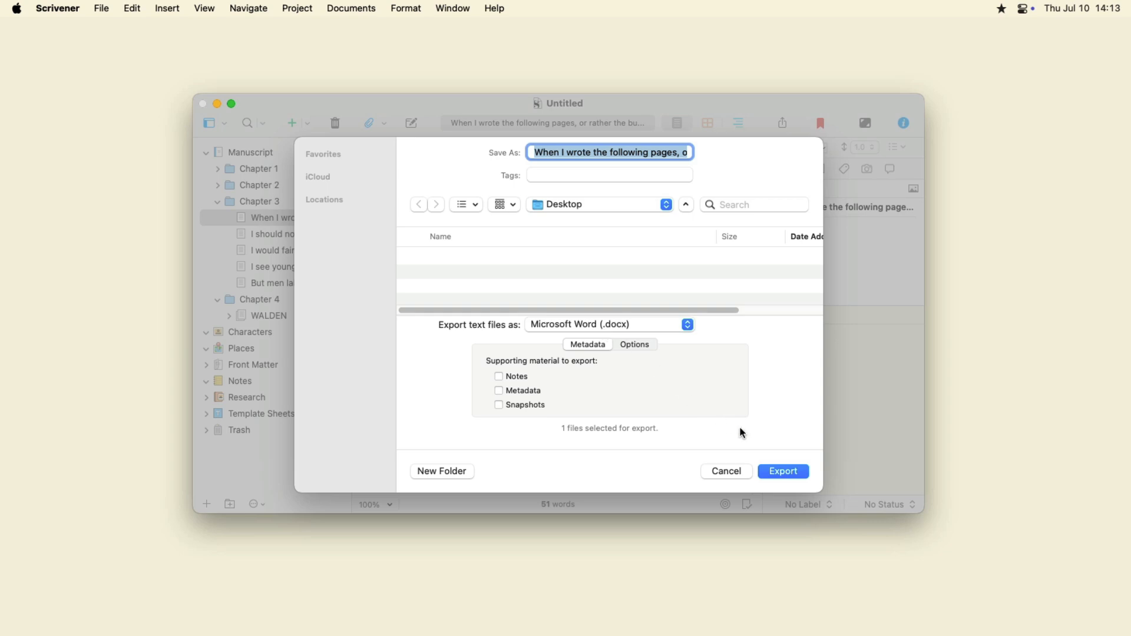
left_click(783, 471)
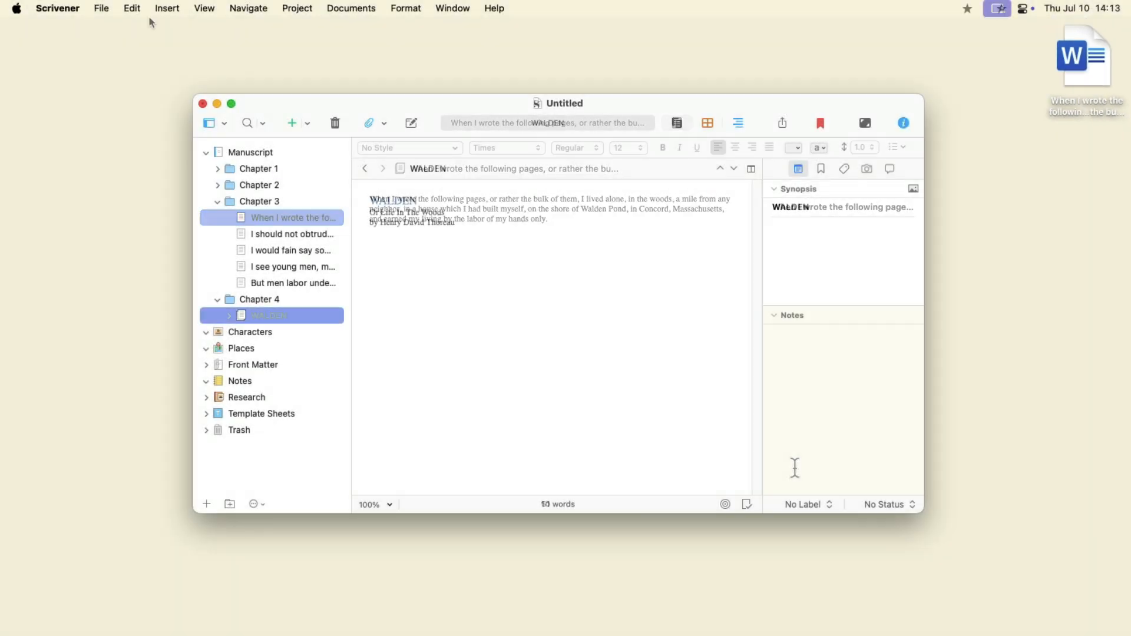
Export WALDEN to the Desktop as a folder of Word files and open the result
left_click(101, 8)
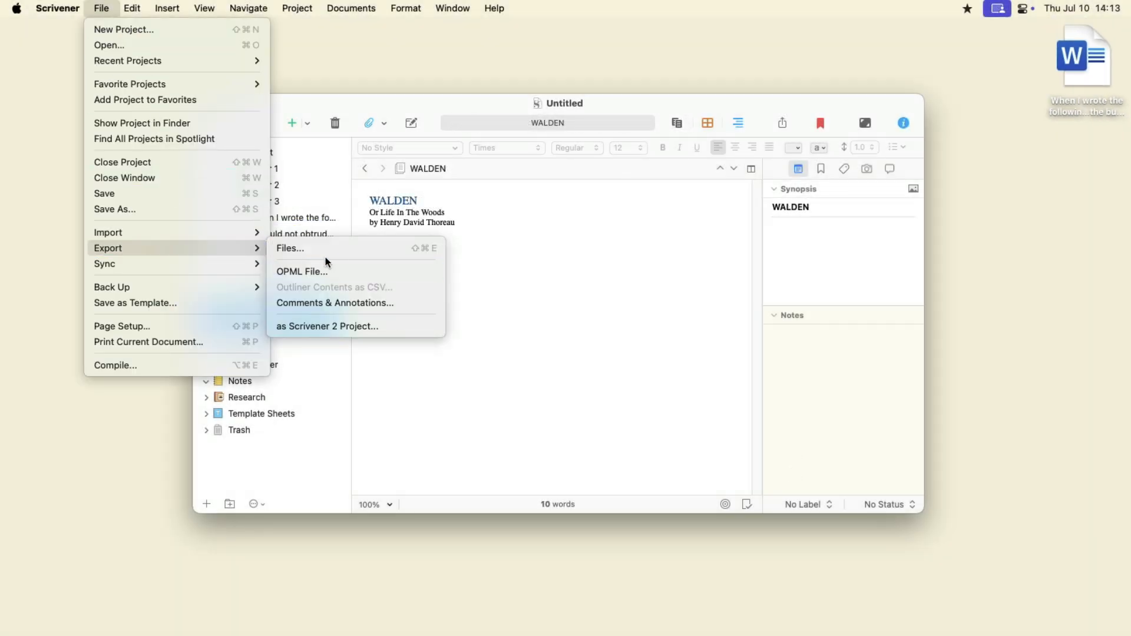
left_click(290, 248)
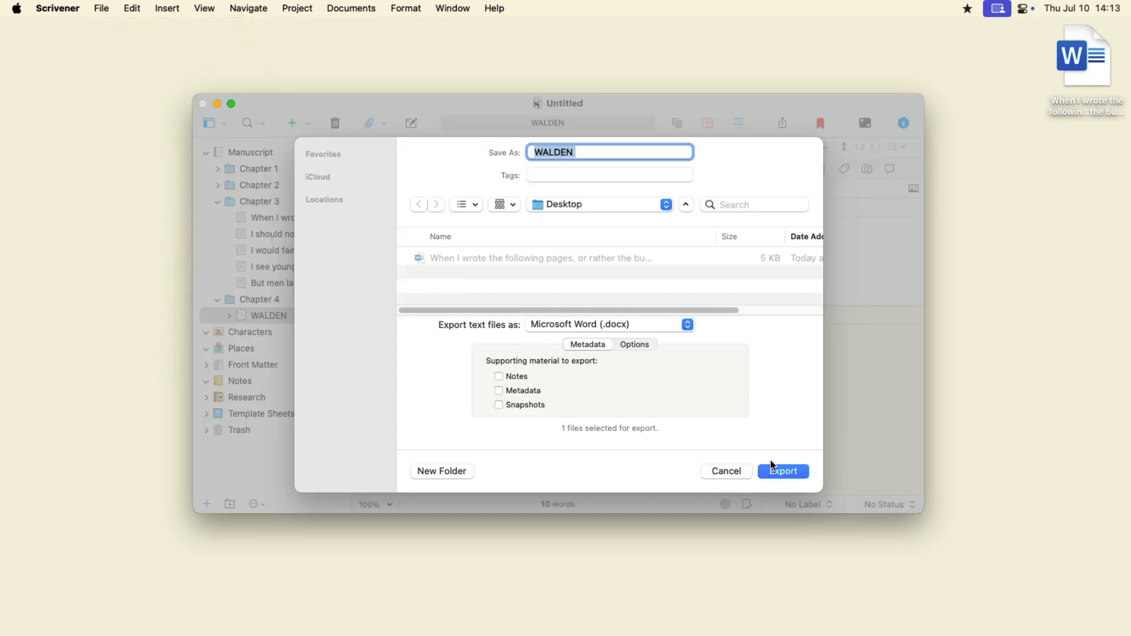
left_click(783, 471)
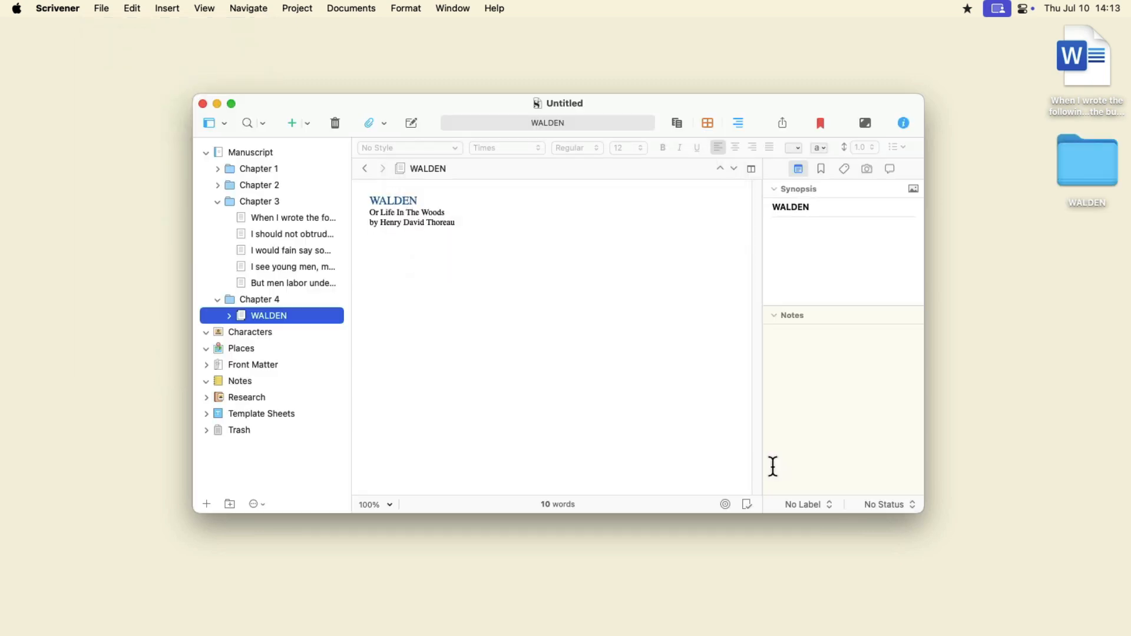
double_click(1087, 160)
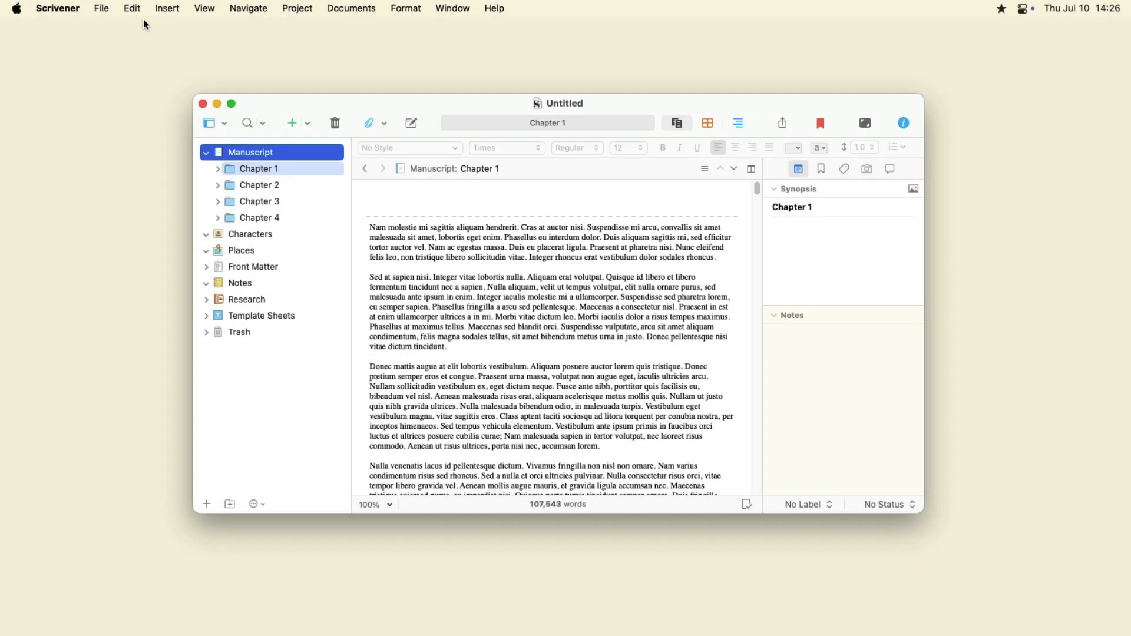
Compile the whole manuscript in Default format to a Word .docx named Untitled on the Desktop
left_click(100, 7)
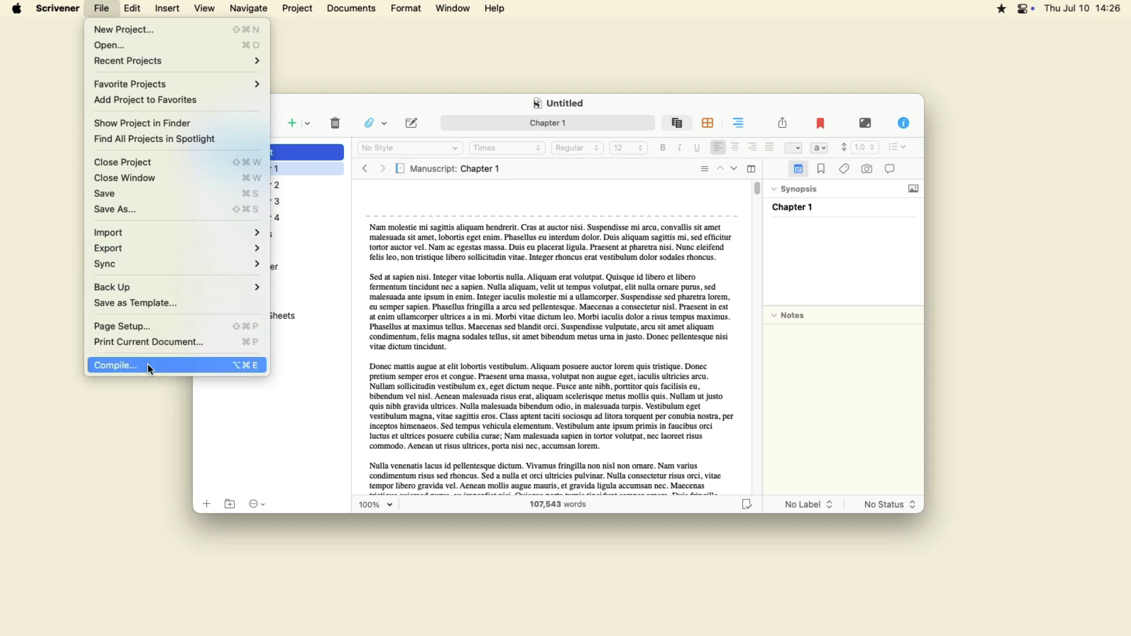
left_click(115, 365)
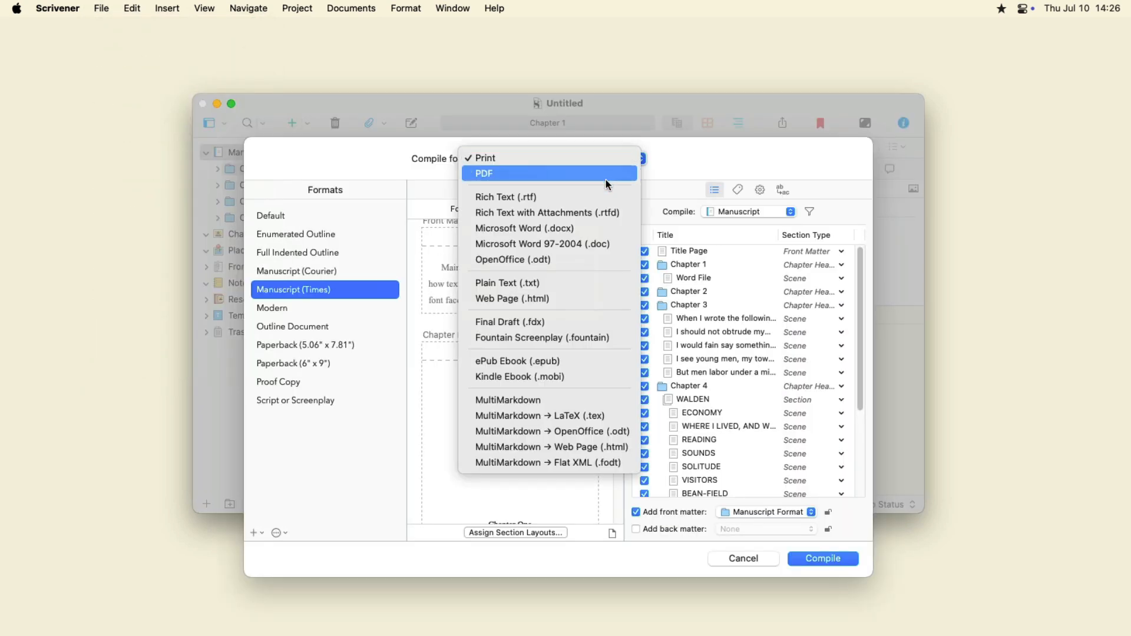
left_click(524, 228)
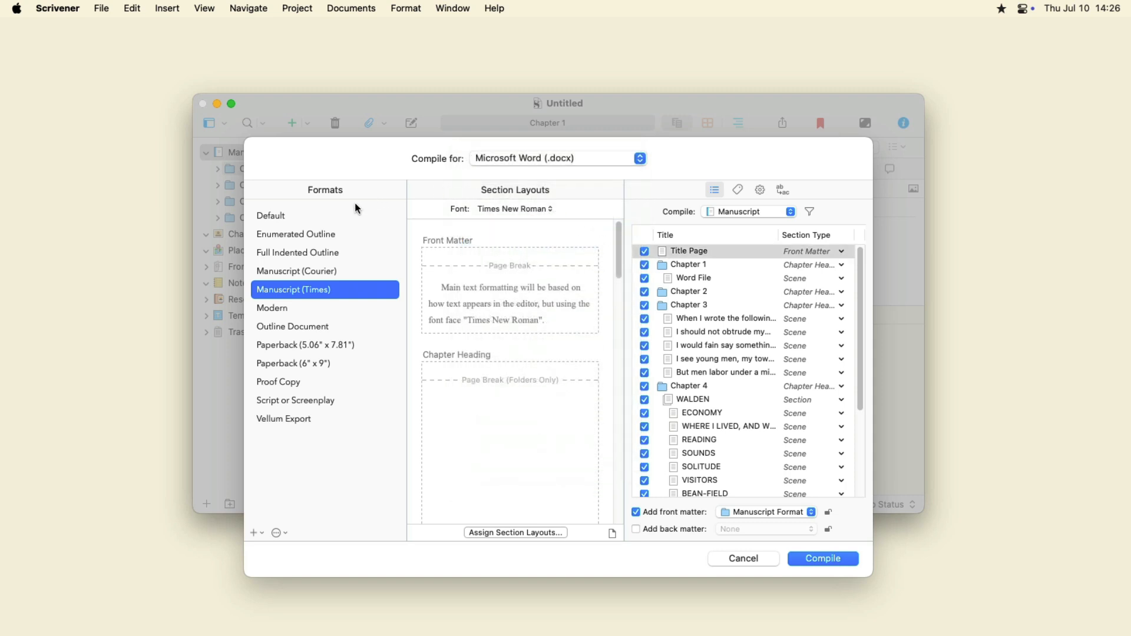
left_click(325, 215)
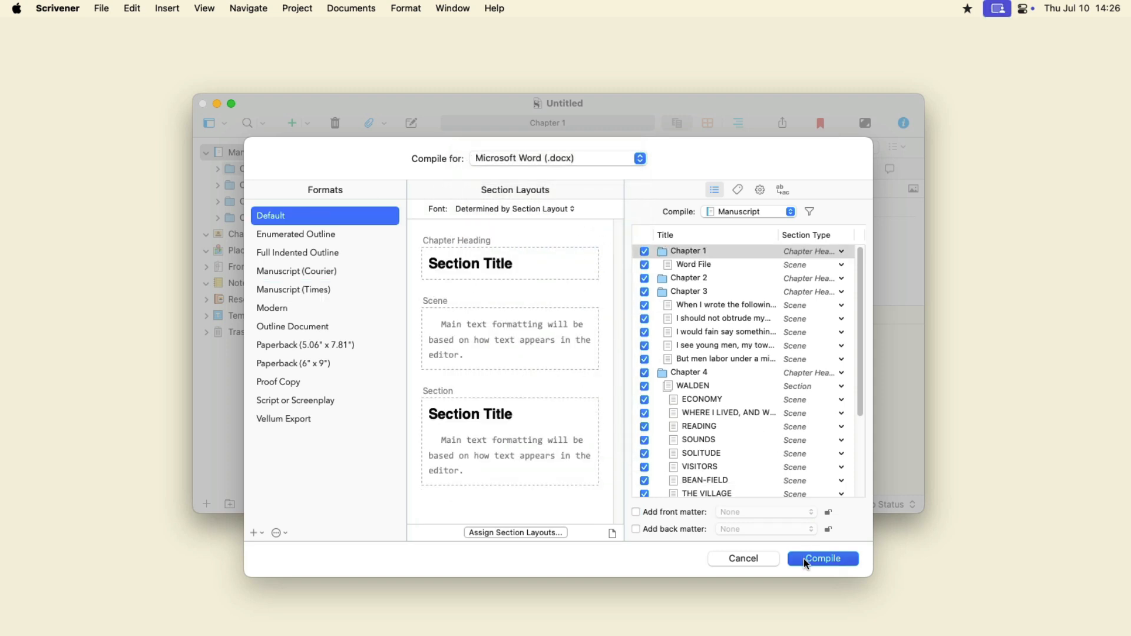
left_click(822, 558)
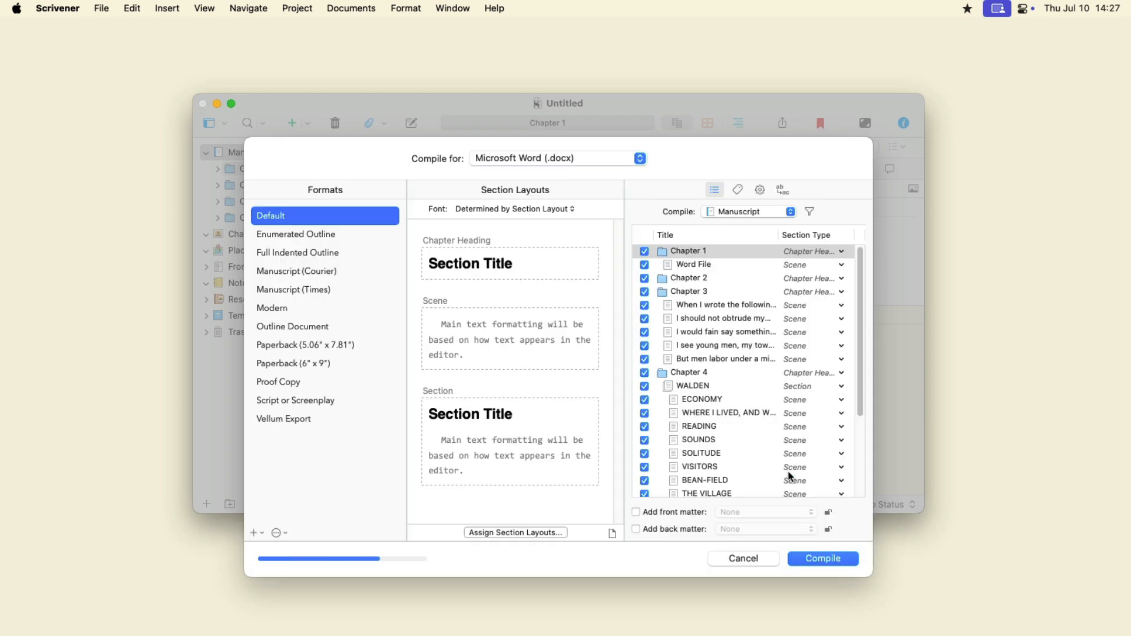
left_click(821, 558)
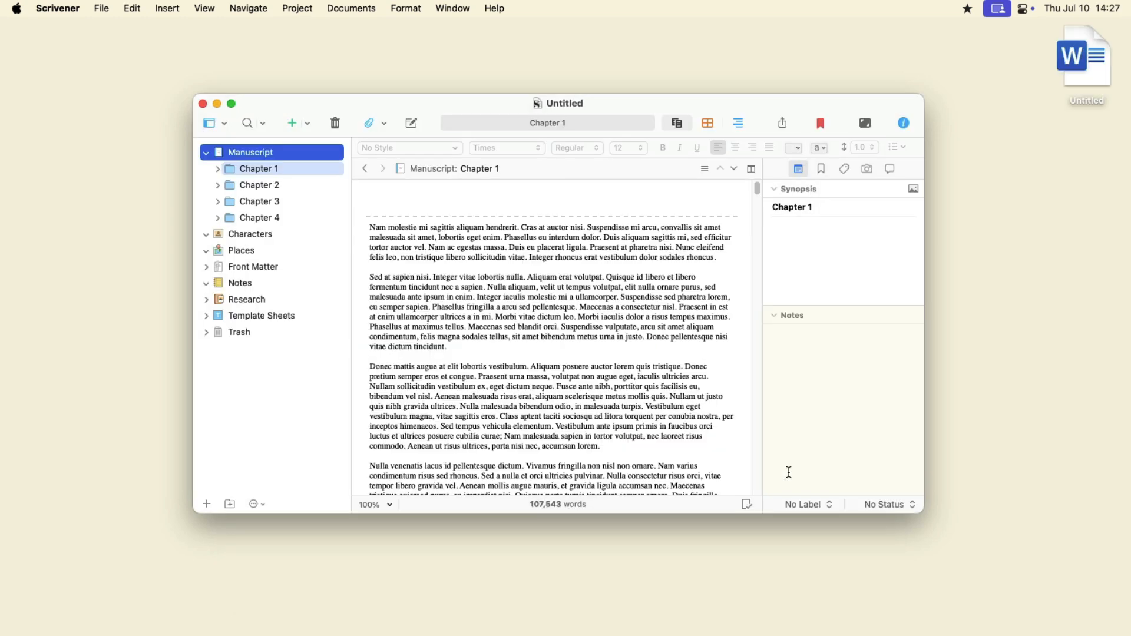